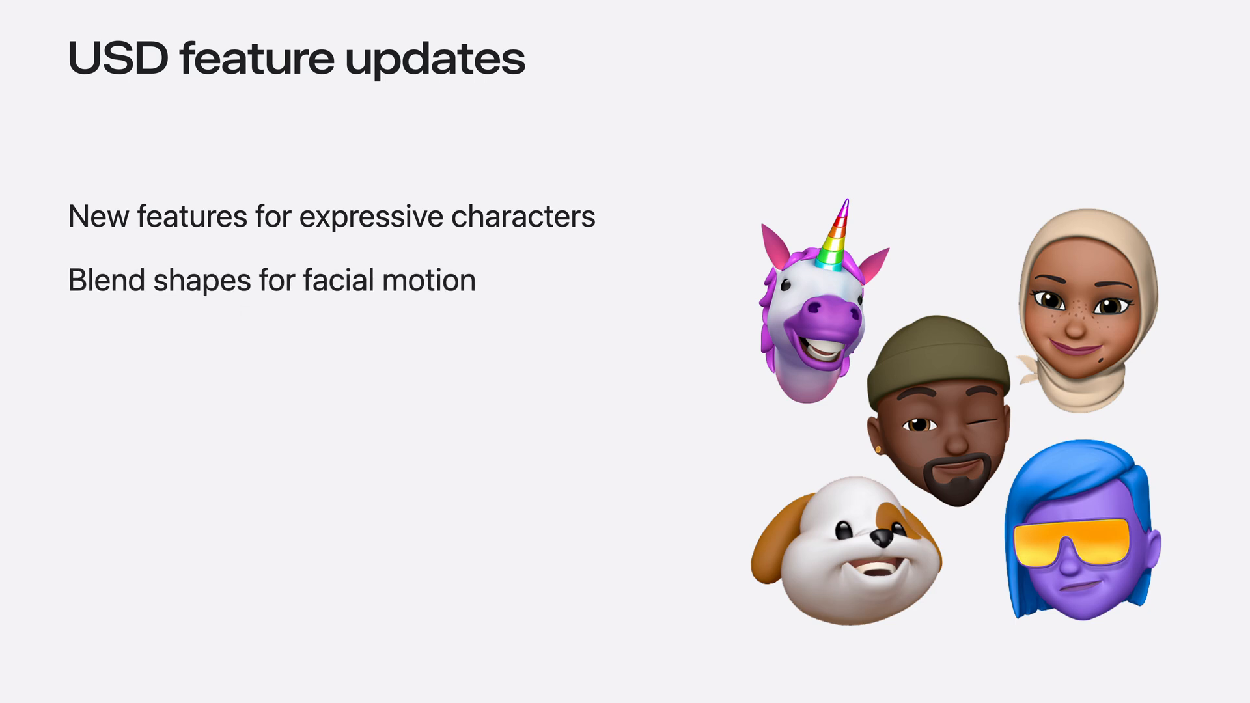
key("Right")
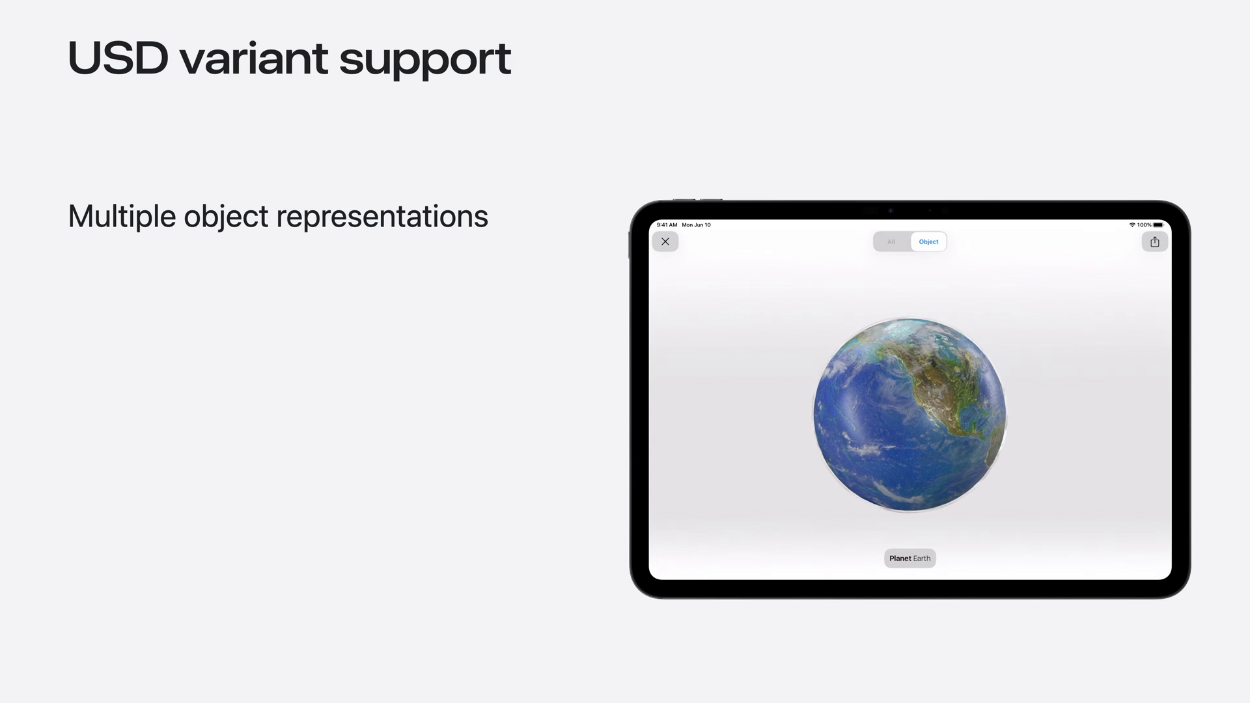
left_click(909, 558)
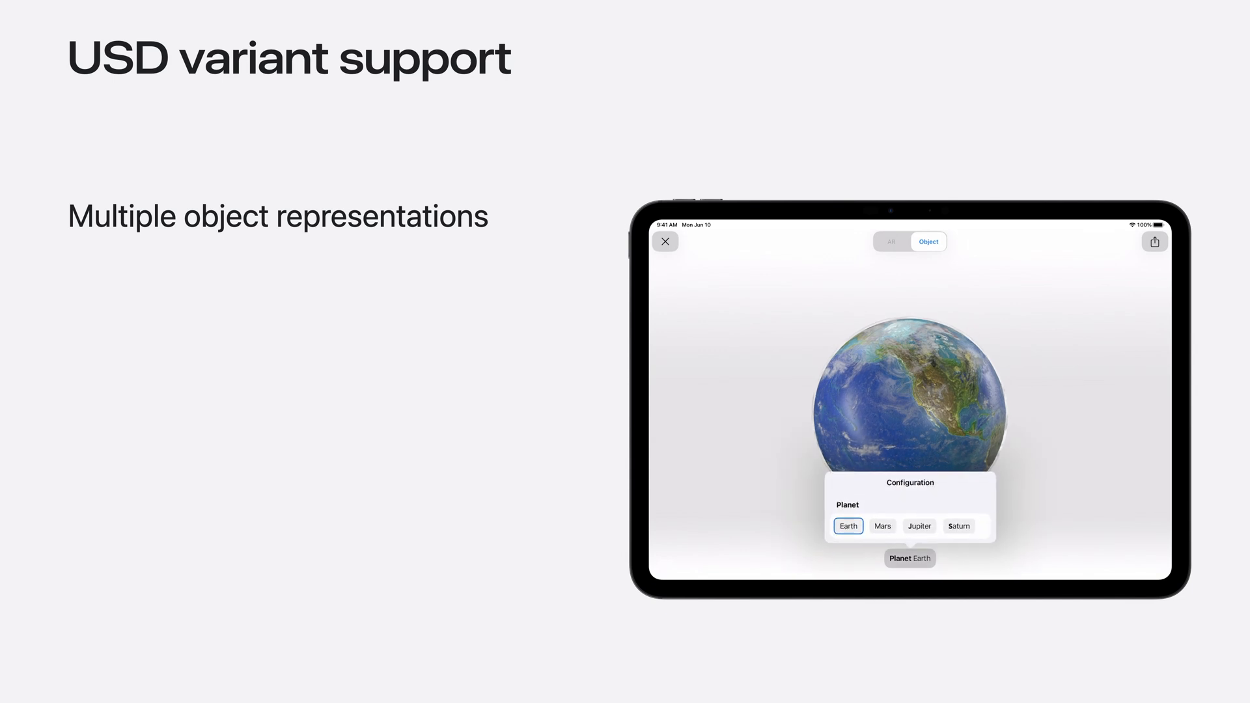
left_click(882, 525)
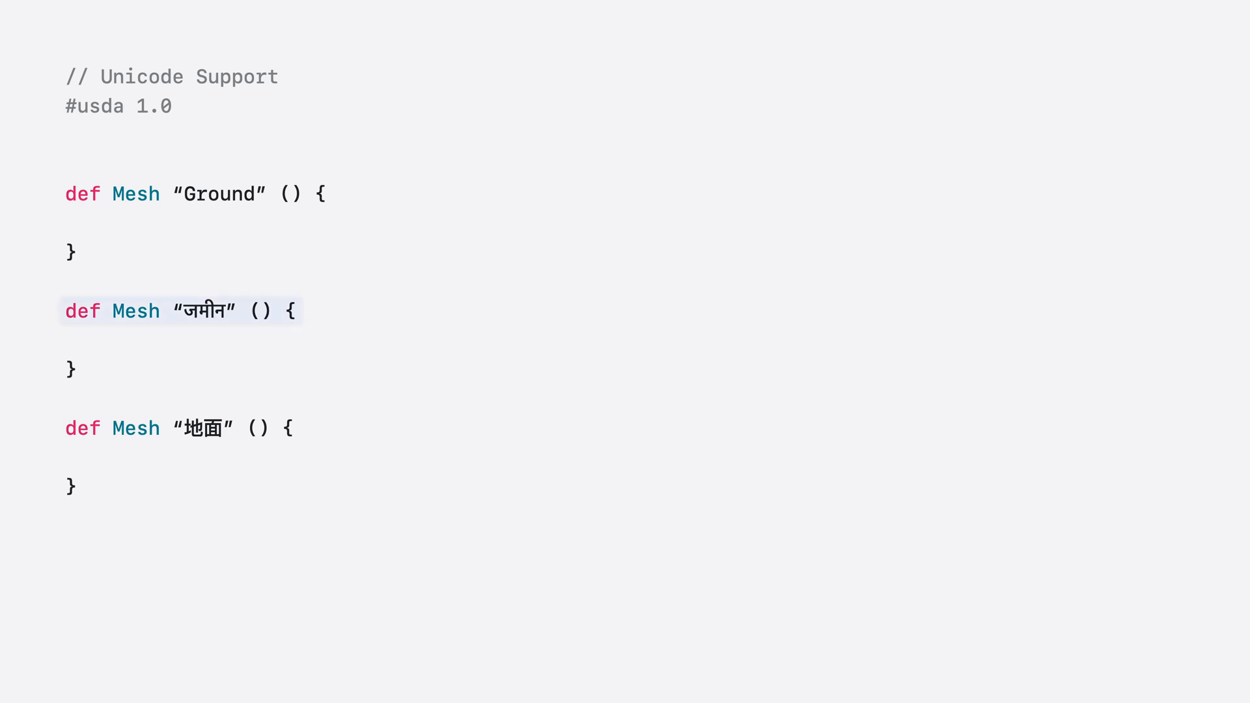
left_click(181, 428)
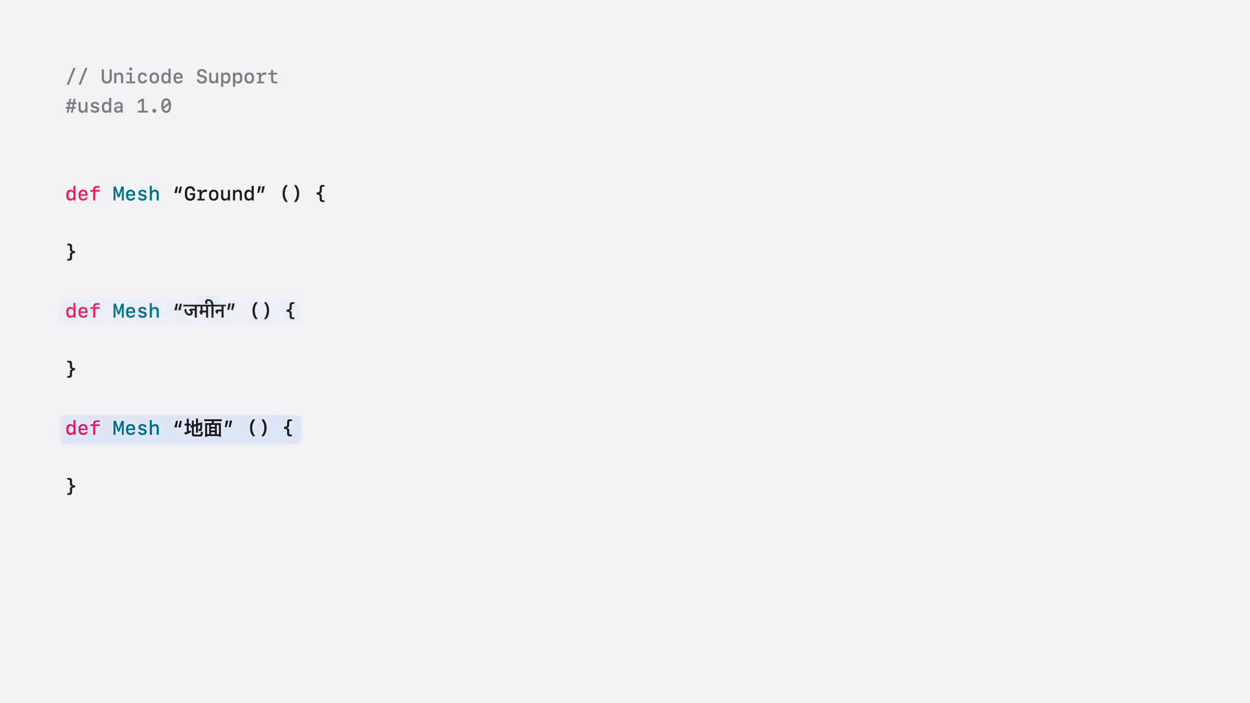